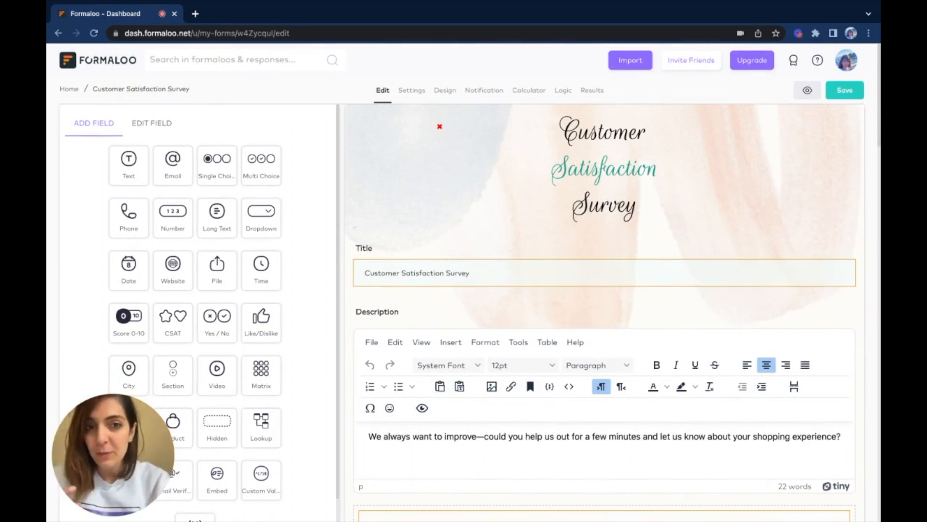
Below the Galaxy buds discount success page, add another success page.
scroll(down, 3)
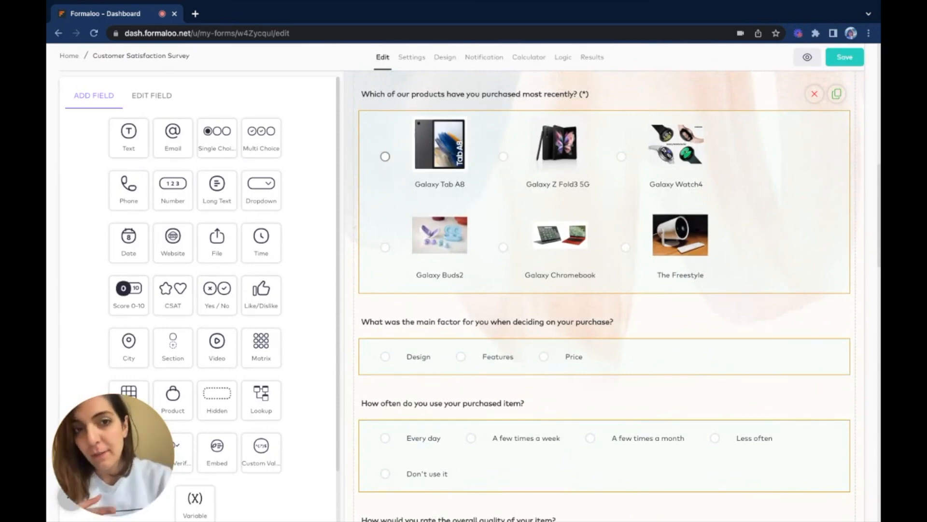
mouse_move(565, 159)
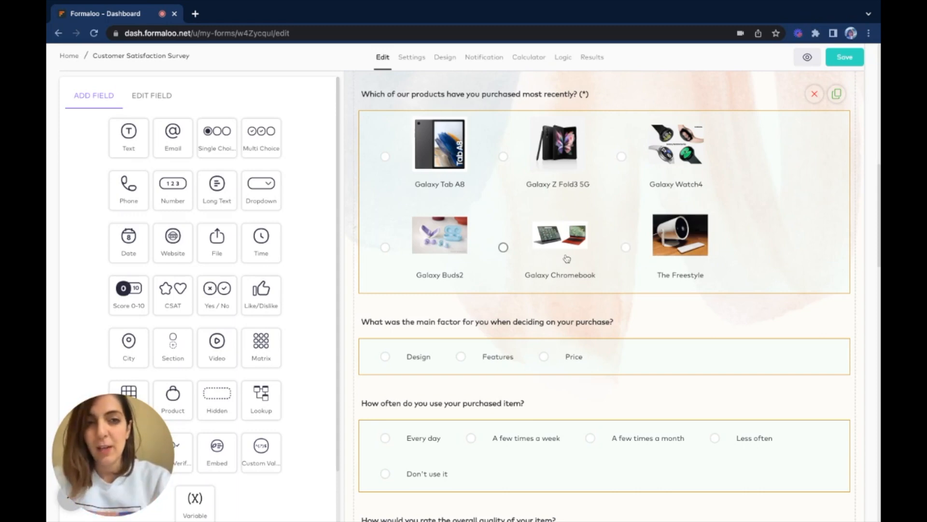
scroll(down, 3)
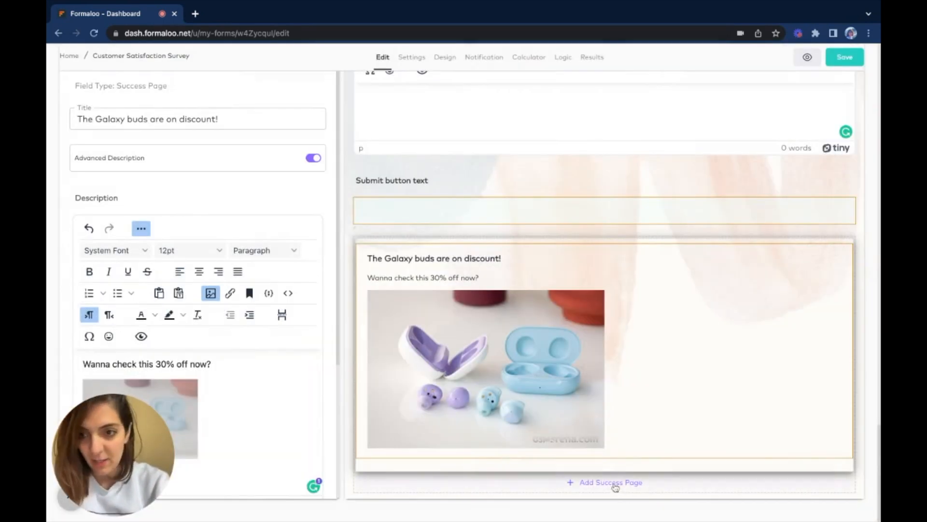
click(849, 57)
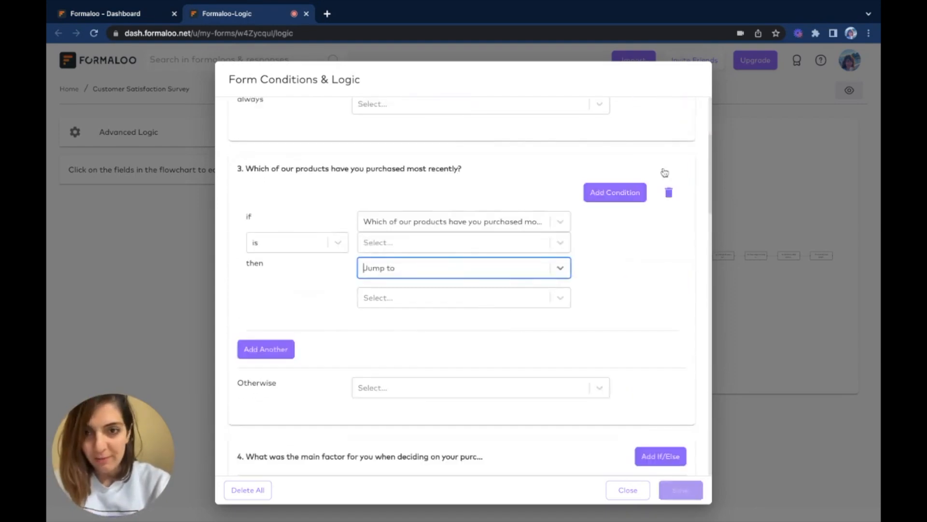
Route Galaxy Z Fold3 5G to the buds page and Galaxy Chromebook to the stylus page, then save.
click(614, 193)
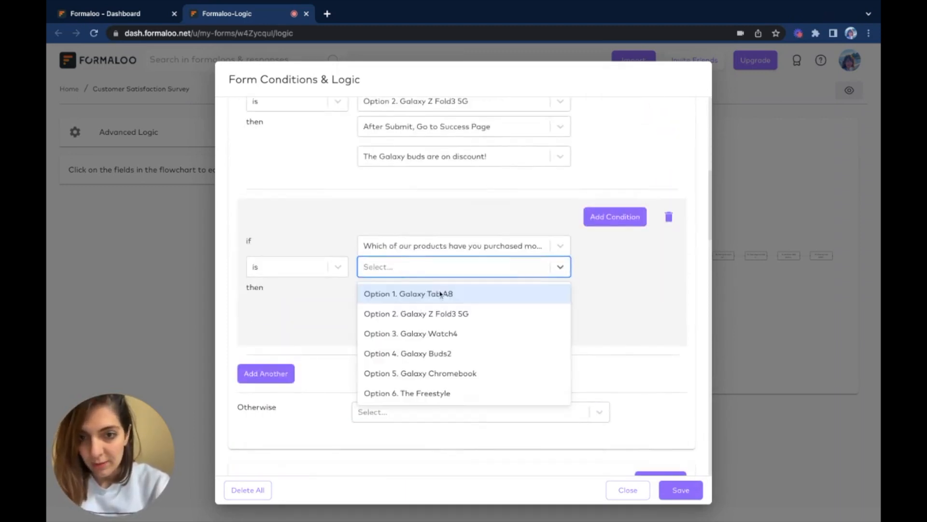
click(420, 373)
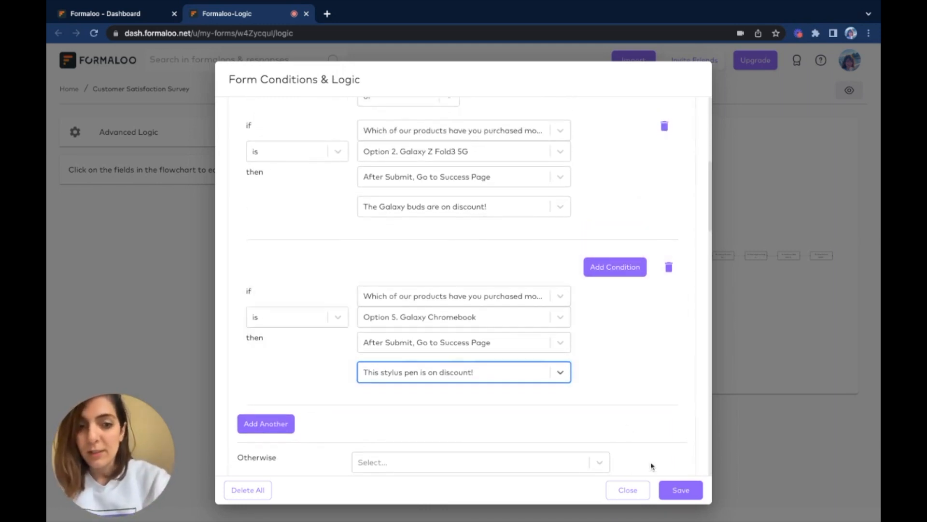
click(681, 490)
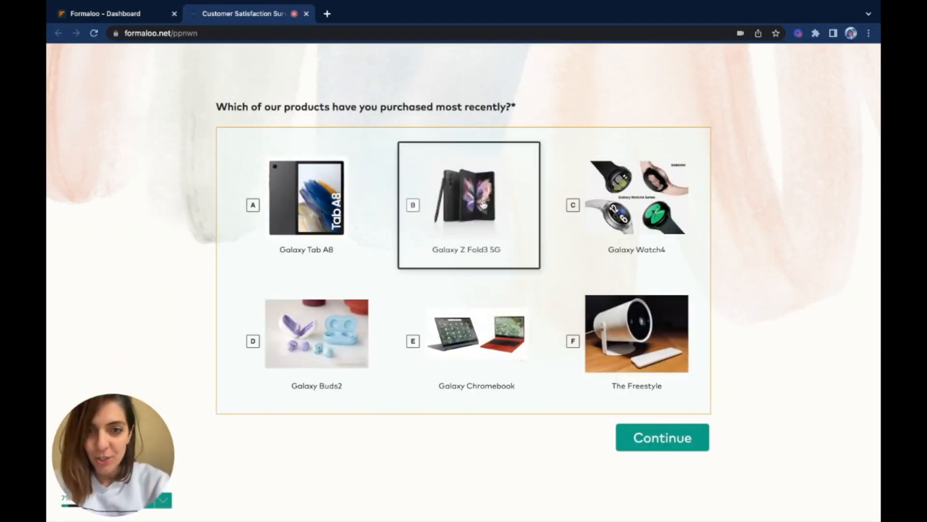
Answer the live survey with Galaxy Z Fold3 5G and submit it.
click(662, 437)
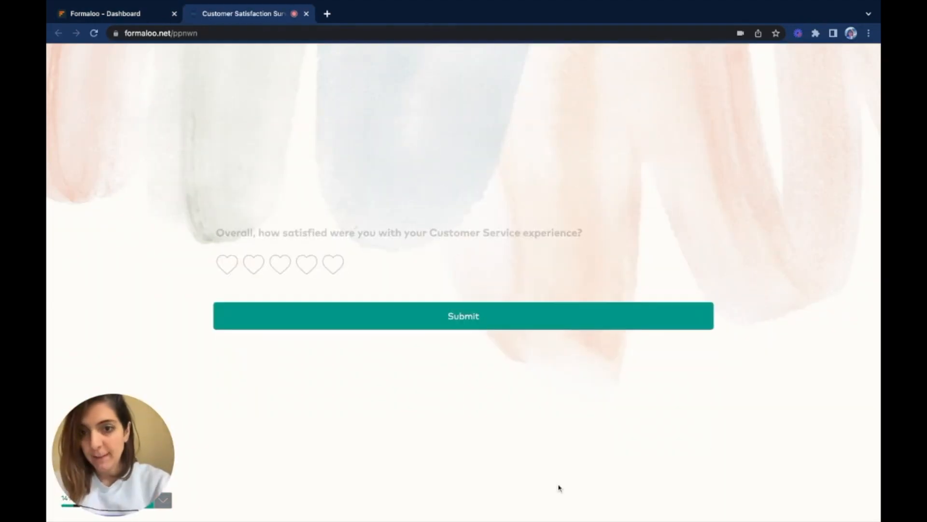
click(463, 315)
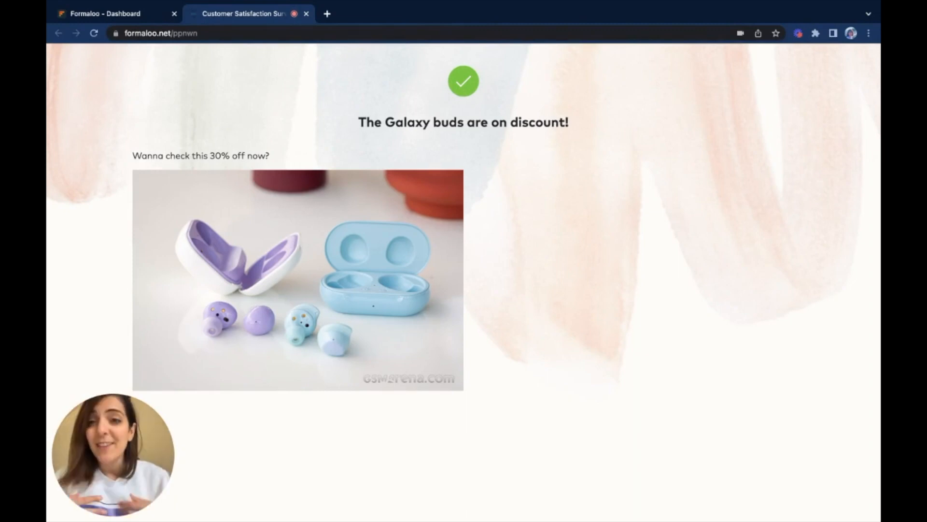